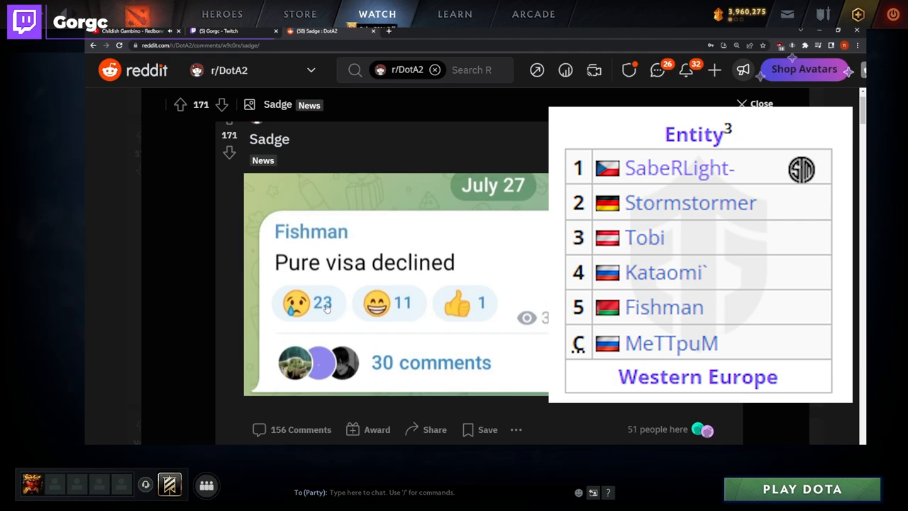
pyautogui.moveTo(406, 313)
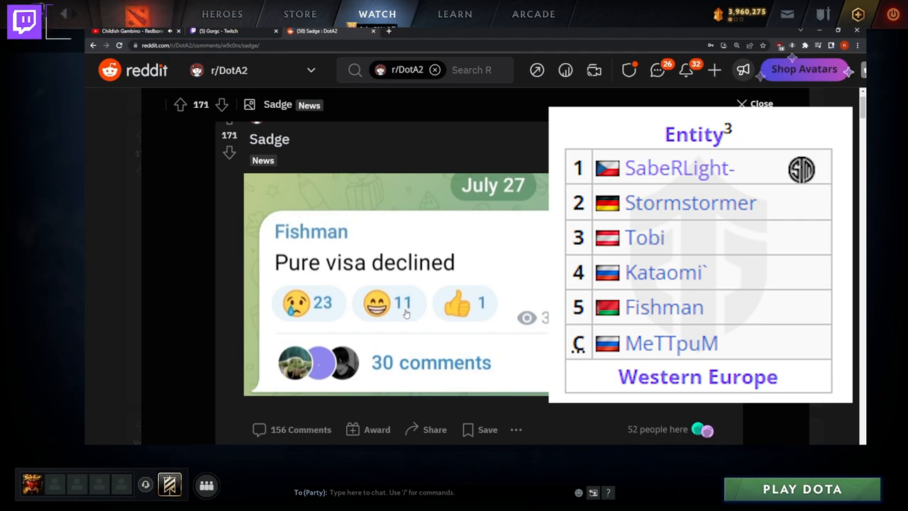
# Scroll through the r/DotA2 visa posts, selecting a couple of lines of text while reading
pyautogui.scroll(-3)
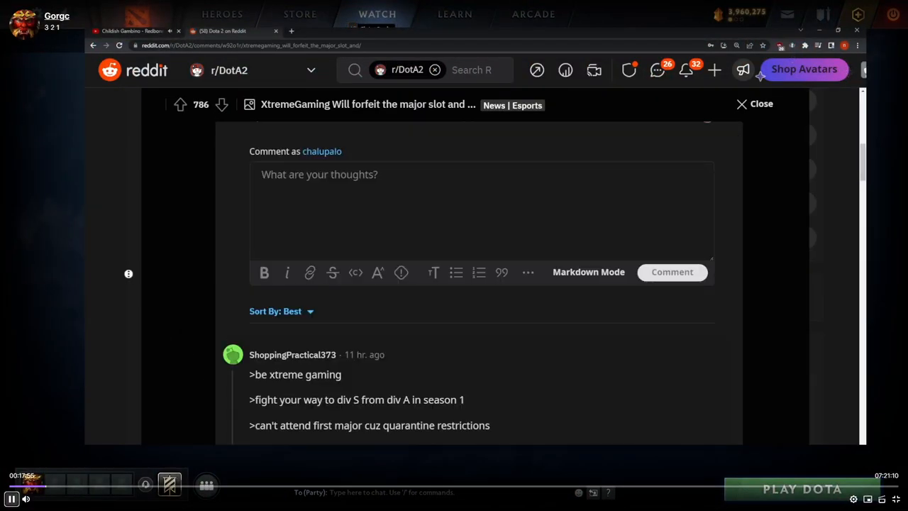
pyautogui.scroll(-3)
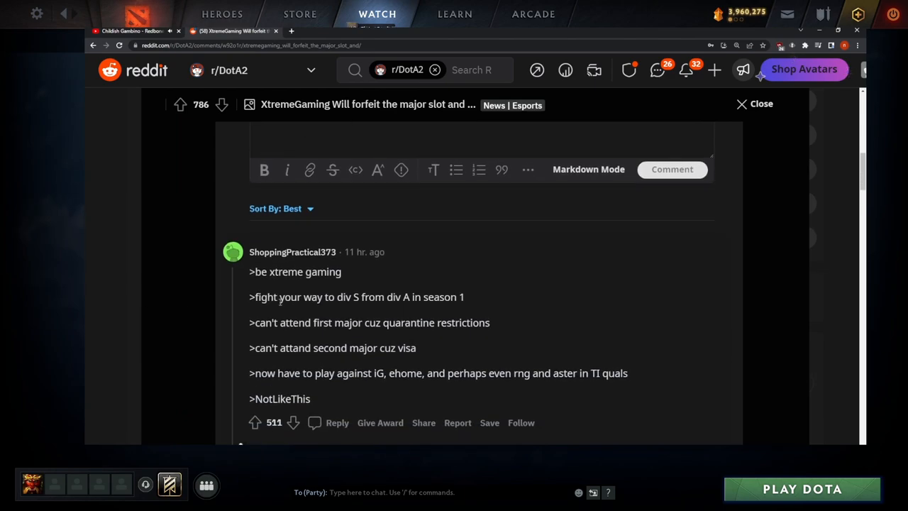
pyautogui.moveTo(250, 296); pyautogui.dragTo(396, 297)
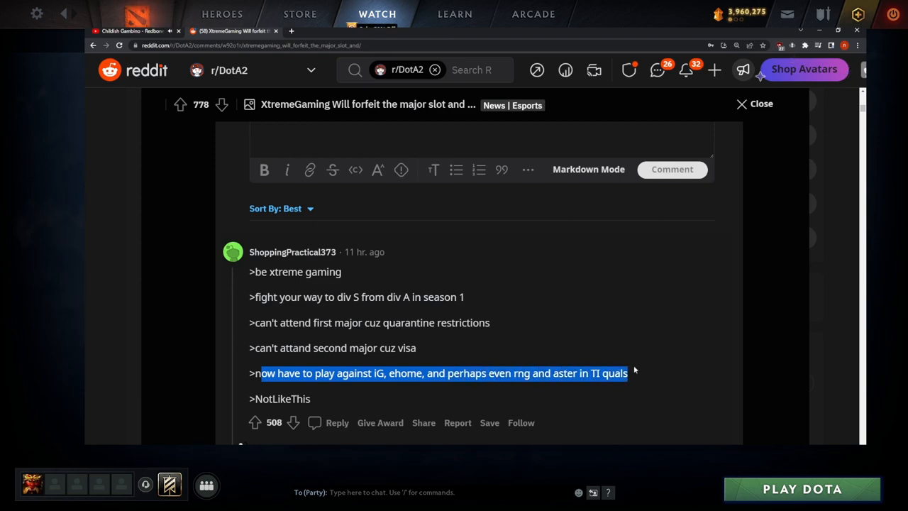
pyautogui.scroll(-3)
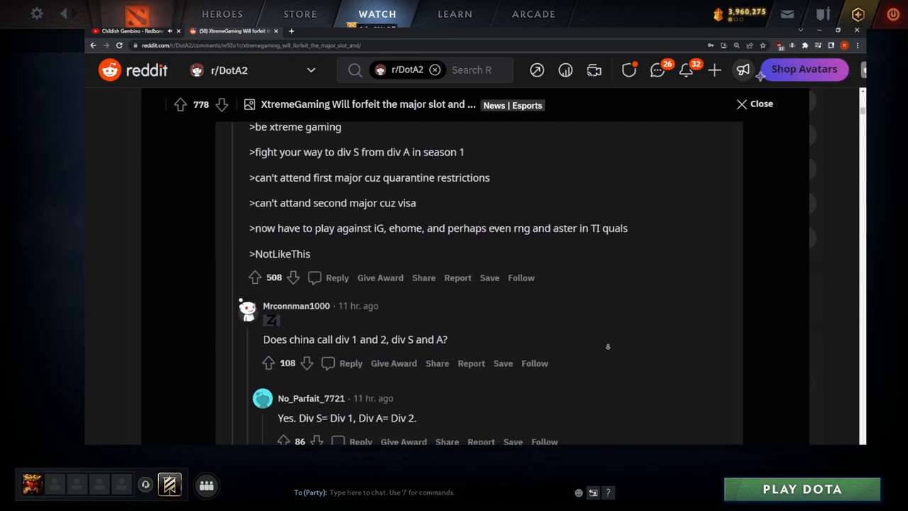
pyautogui.scroll(-3)
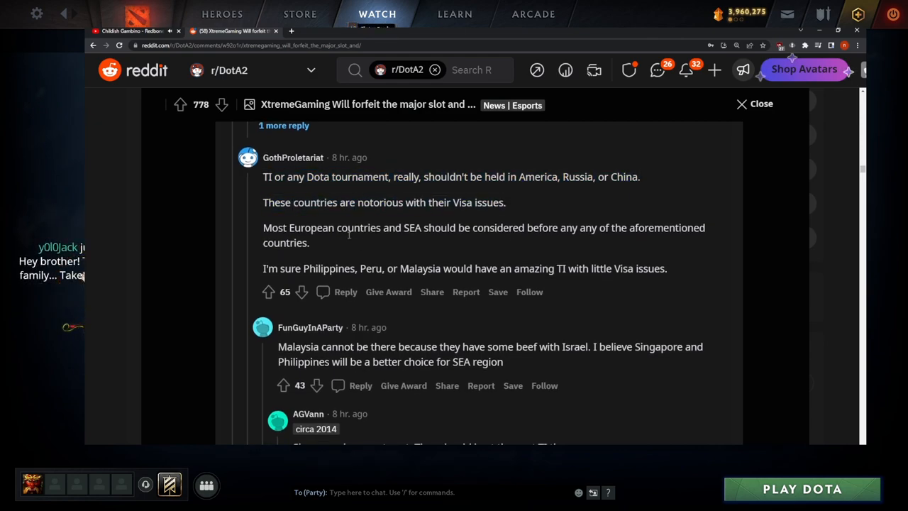
pyautogui.moveTo(263, 227); pyautogui.dragTo(309, 242)
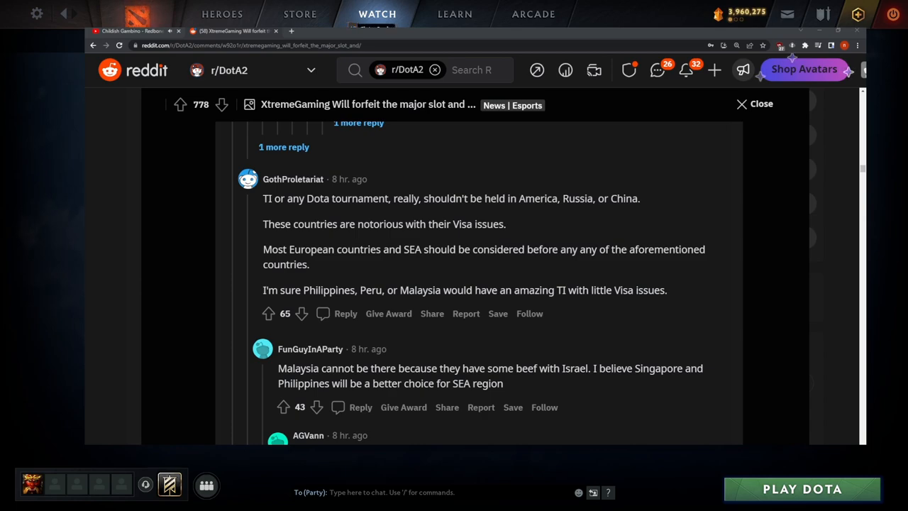
# Scroll down the Liquipedia PGL Arlington Major page to the Prize Pool table ($500,000 total, $200,000 first)
pyautogui.scroll(-3)
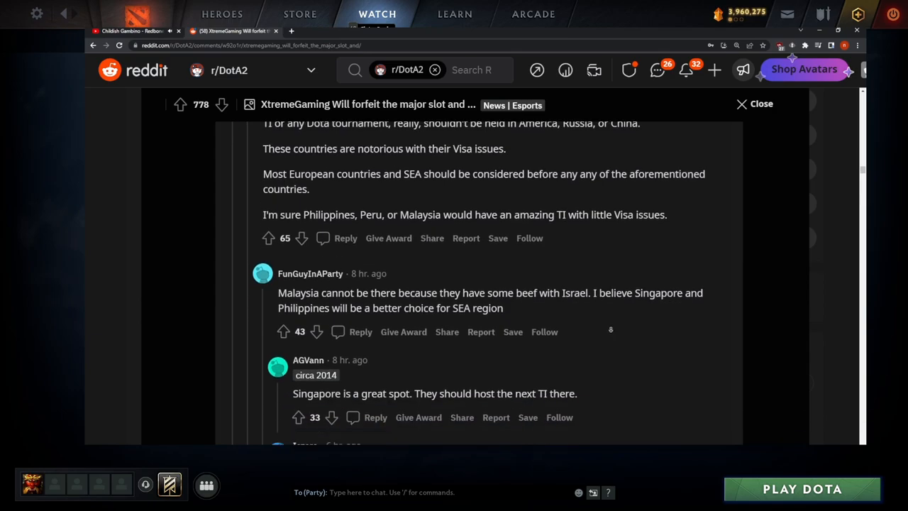
pyautogui.scroll(-3)
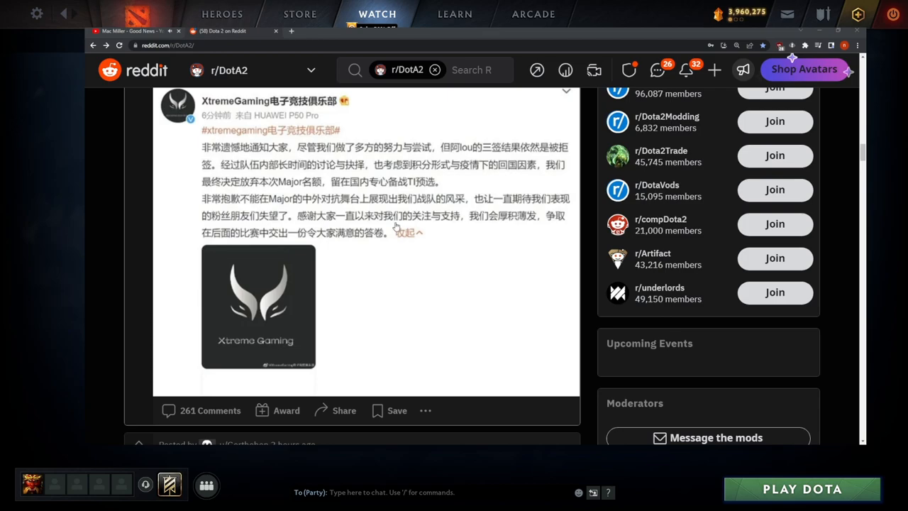
pyautogui.scroll(-3)
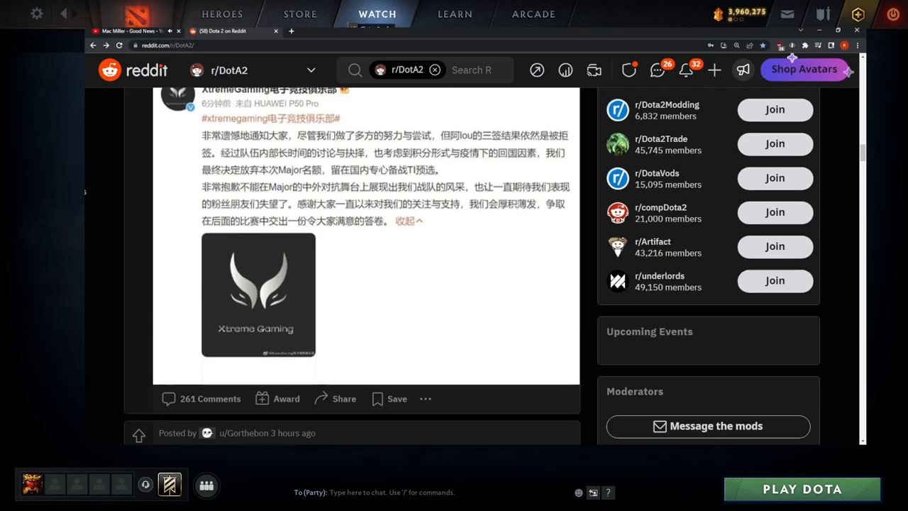
pyautogui.scroll(-3)
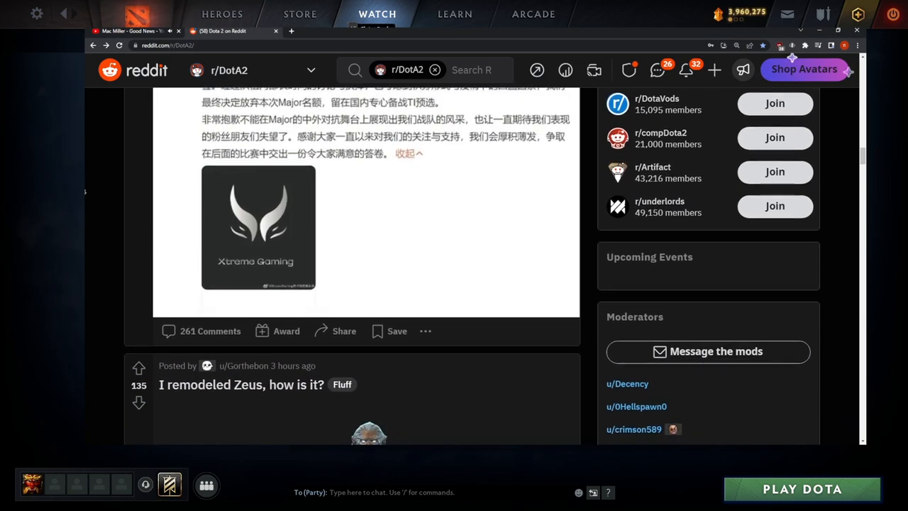
pyautogui.scroll(-3)
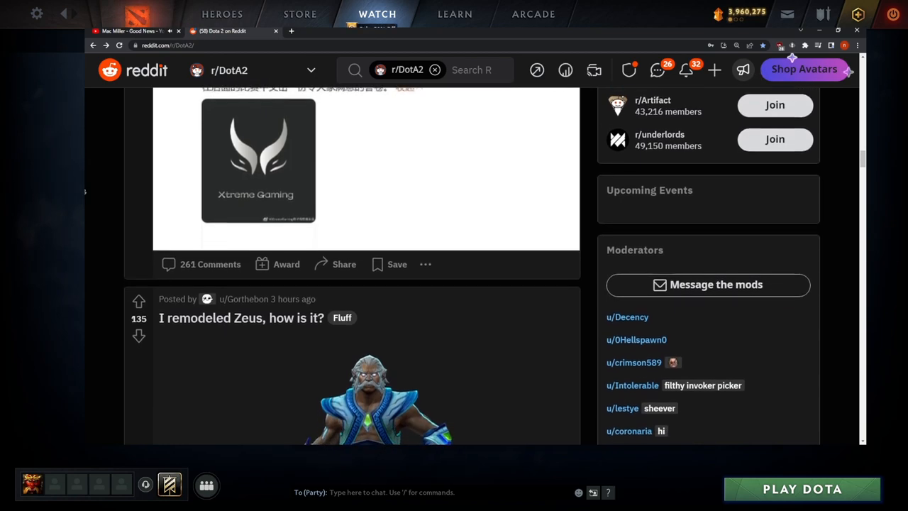
pyautogui.scroll(-3)
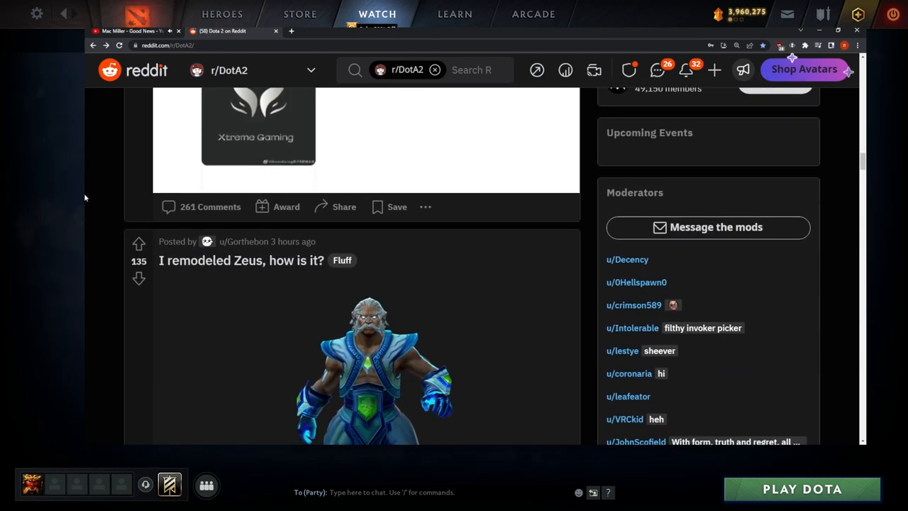
pyautogui.moveTo(85, 139)
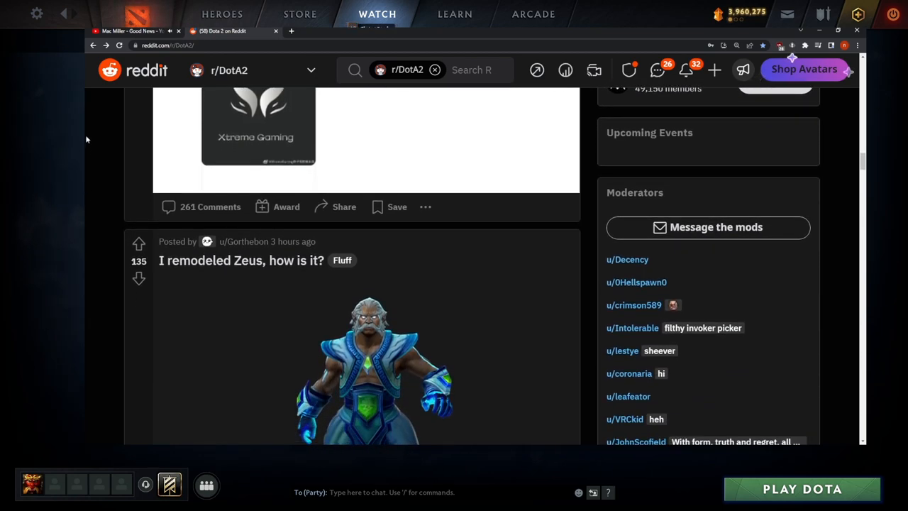
pyautogui.scroll(-3)
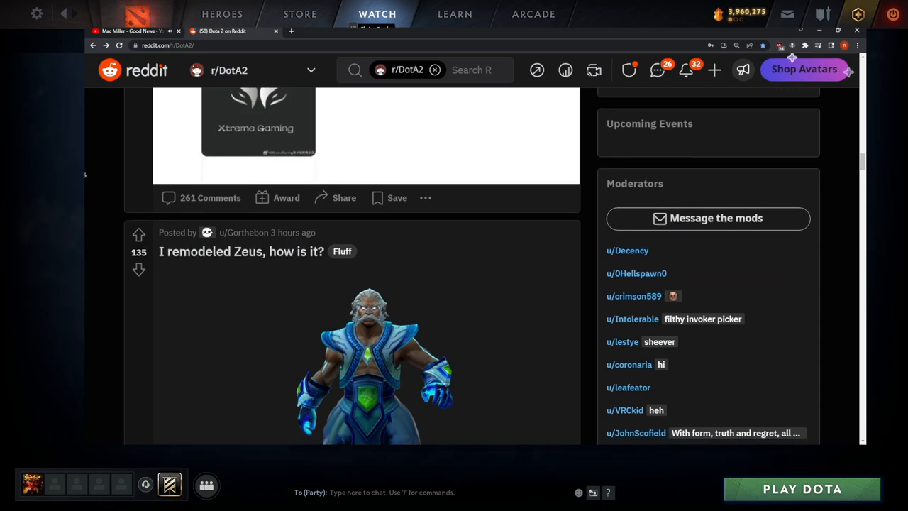
pyautogui.scroll(-3)
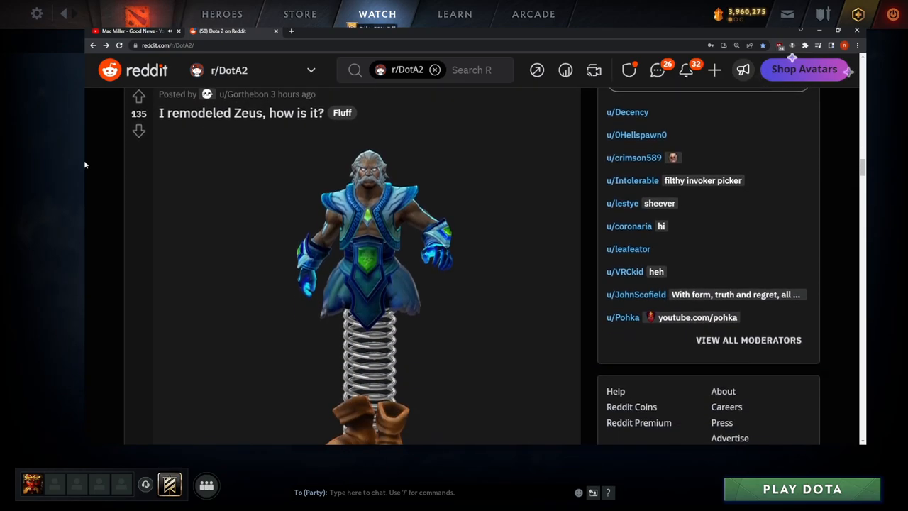
pyautogui.scroll(-3)
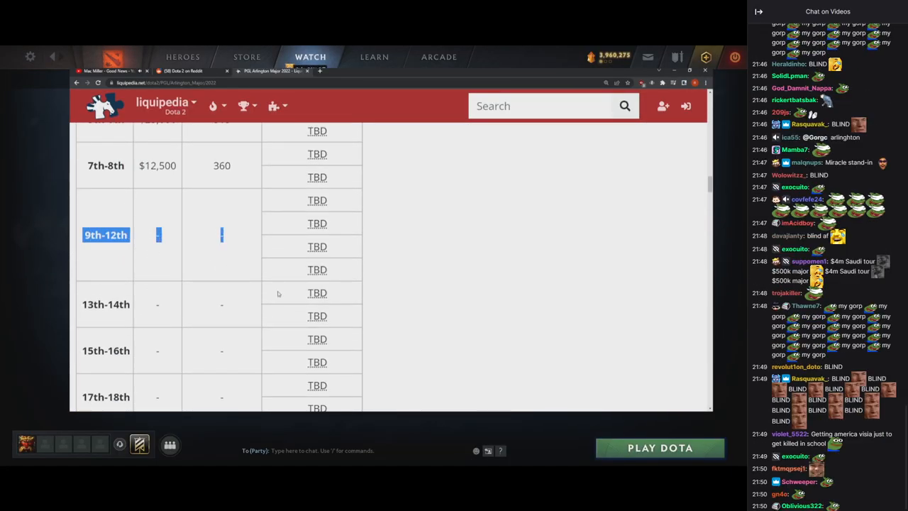
# Scroll around the page's format and info sections: group stage, double-elimination playoffs, broadcast talent
pyautogui.scroll(-3)
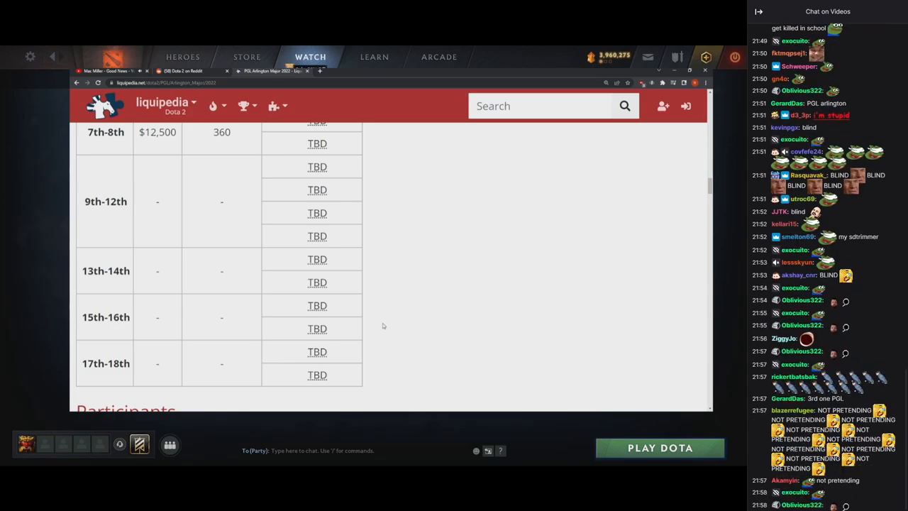
pyautogui.scroll(3)
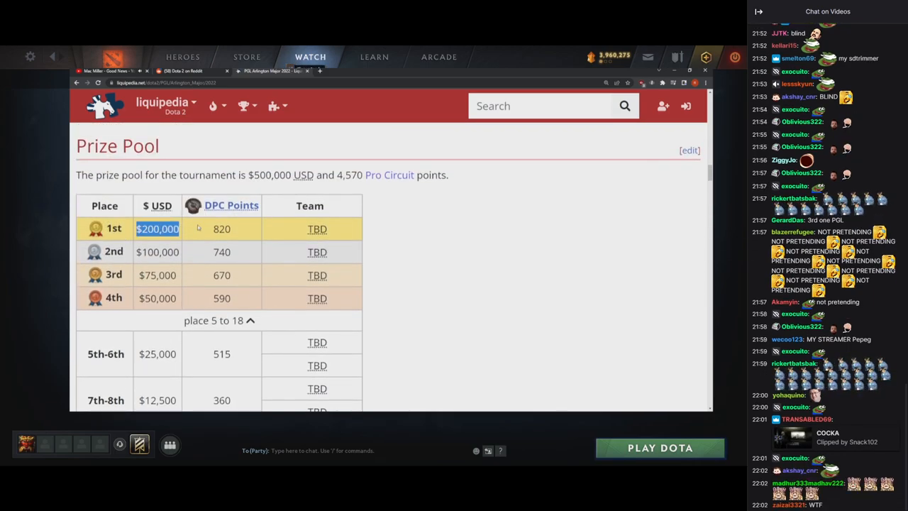
pyautogui.scroll(-3)
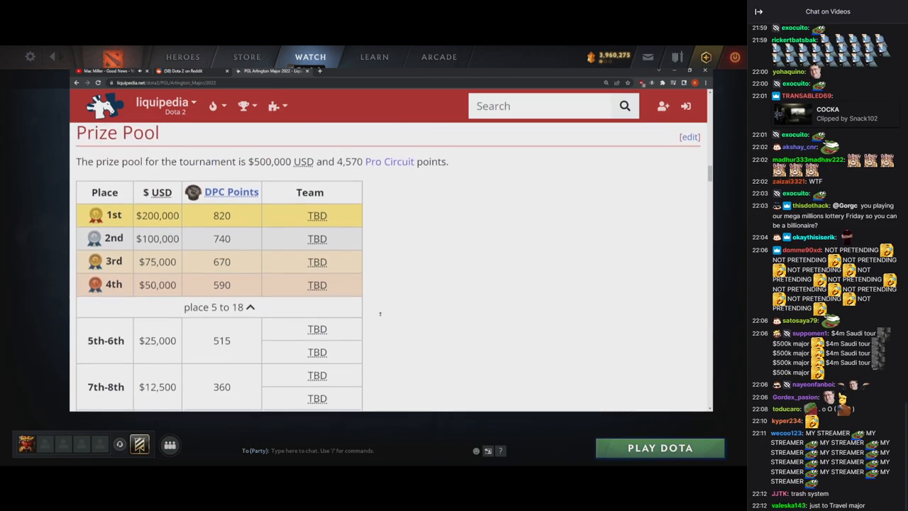
pyautogui.scroll(-3)
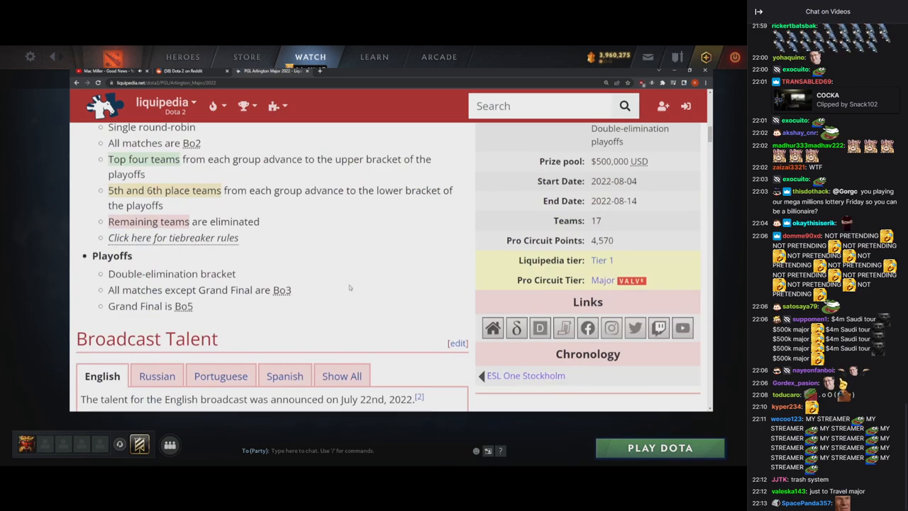
pyautogui.scroll(-3)
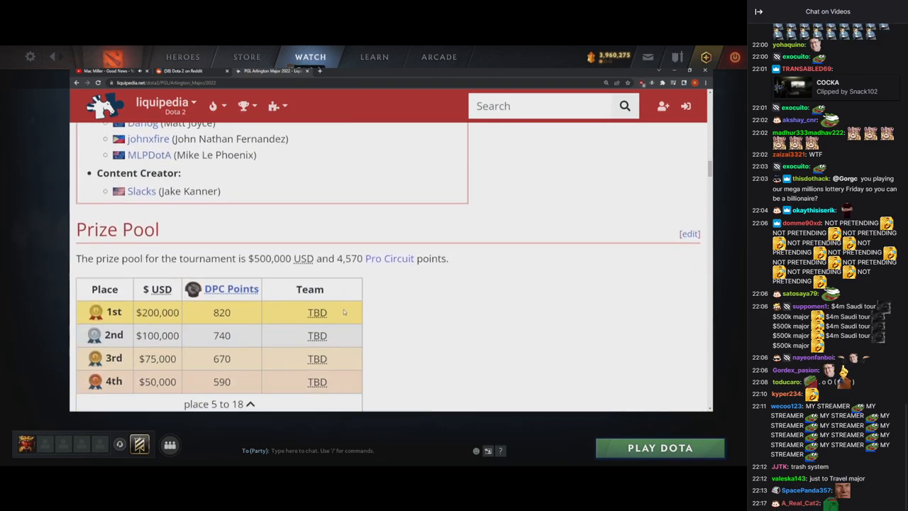
pyautogui.scroll(-3)
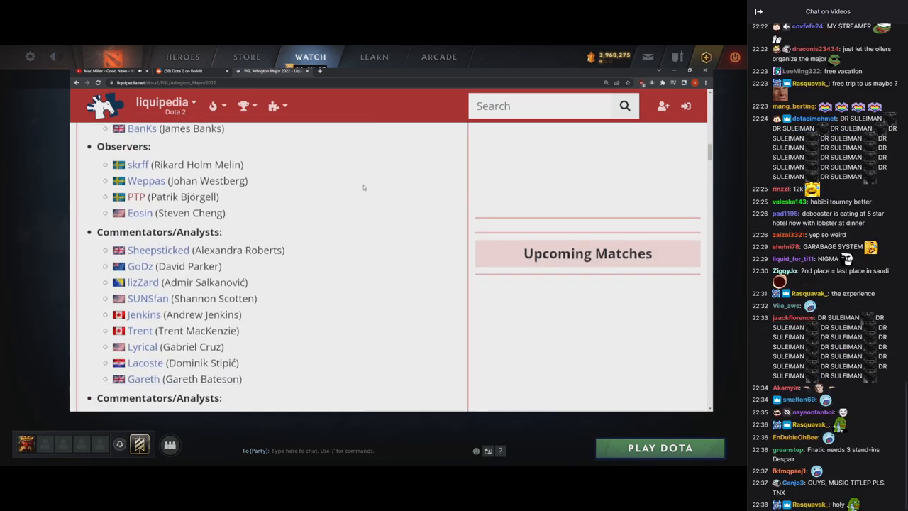
pyautogui.scroll(-3)
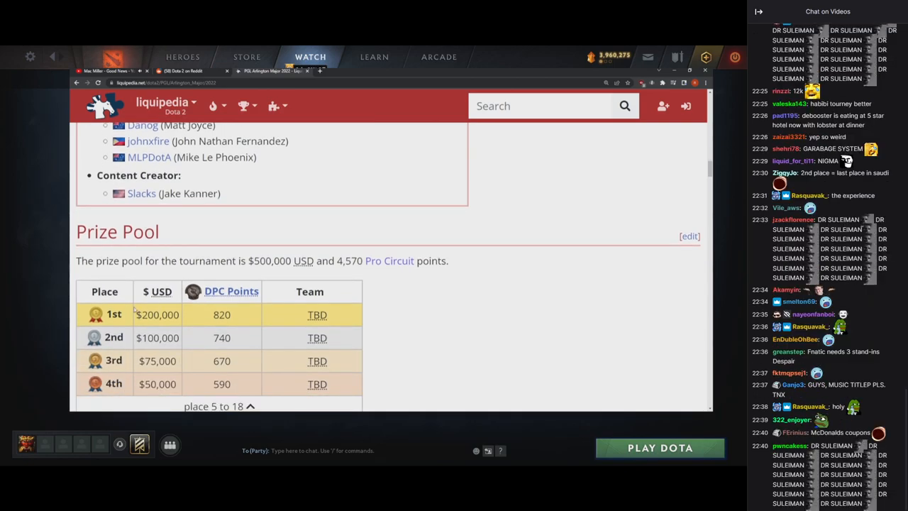